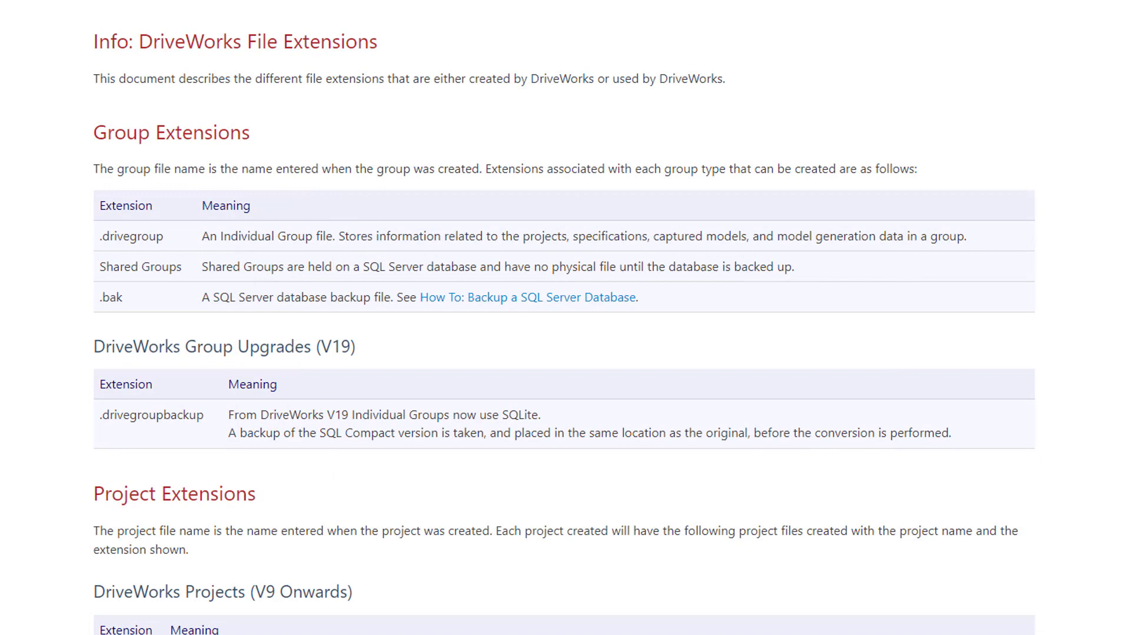
Step: Open Stage 4 Output Rules Documents - Files listing QuotationExcel and BillOfMaterialsExcel
scroll(down, 3)
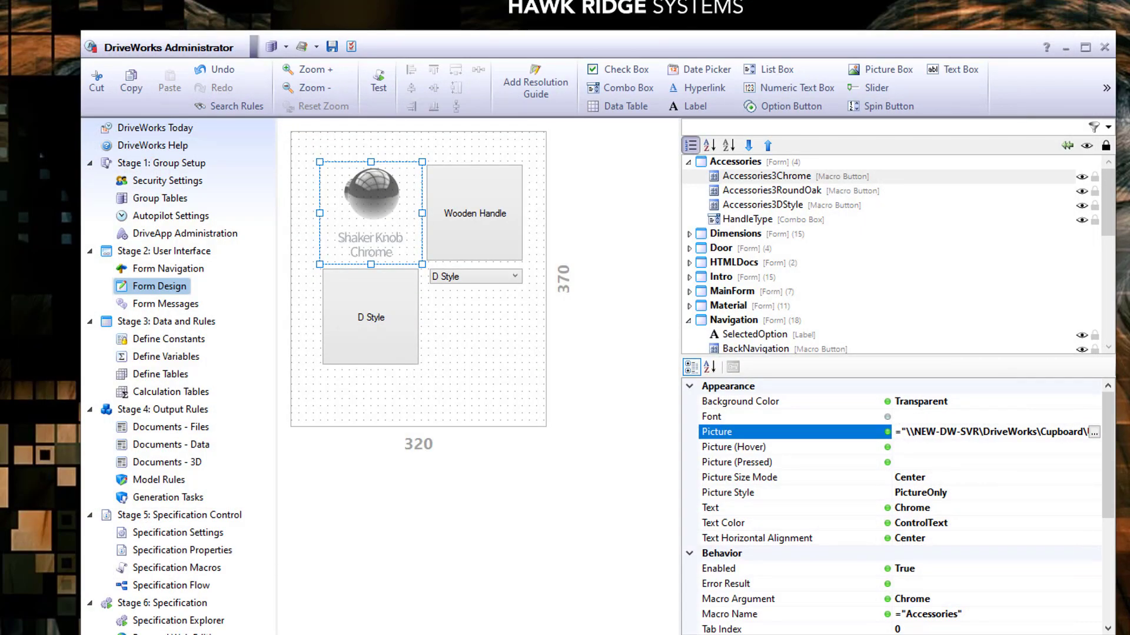
click(166, 427)
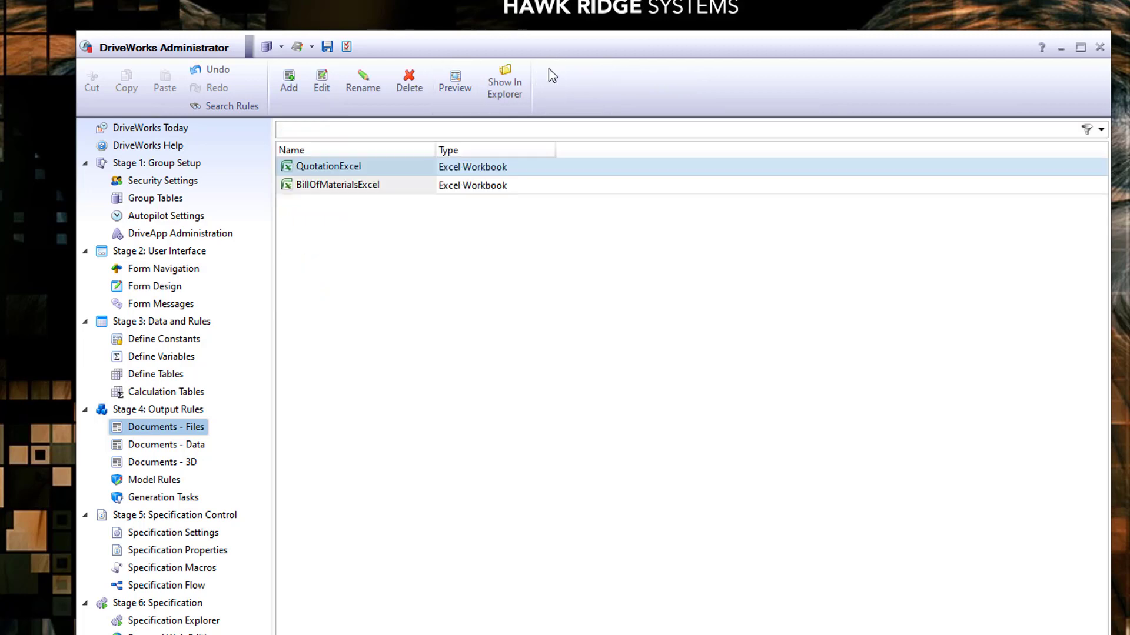